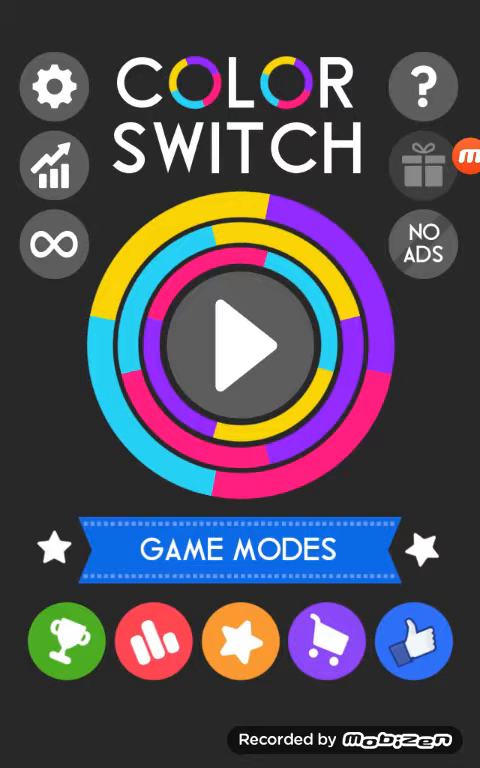
Step: Start a game from the main menu so the How to Play tutorial appears
left_click(240, 340)
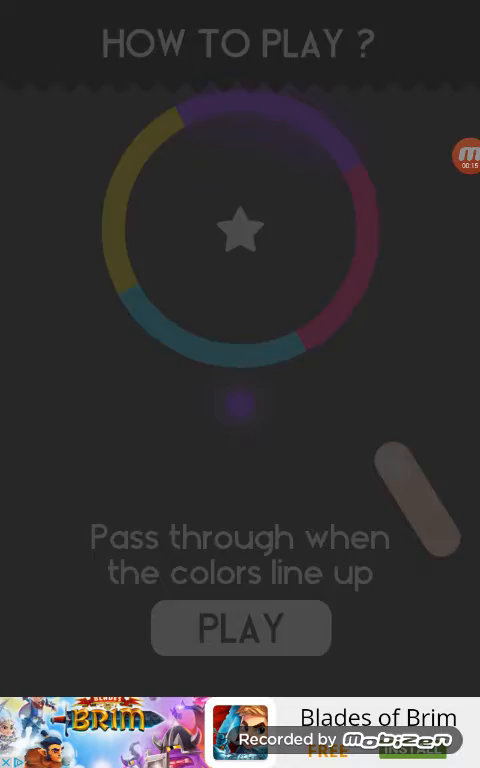
Step: Play a first round ending at score 0, then restart and clear the first ring
left_click(240, 628)
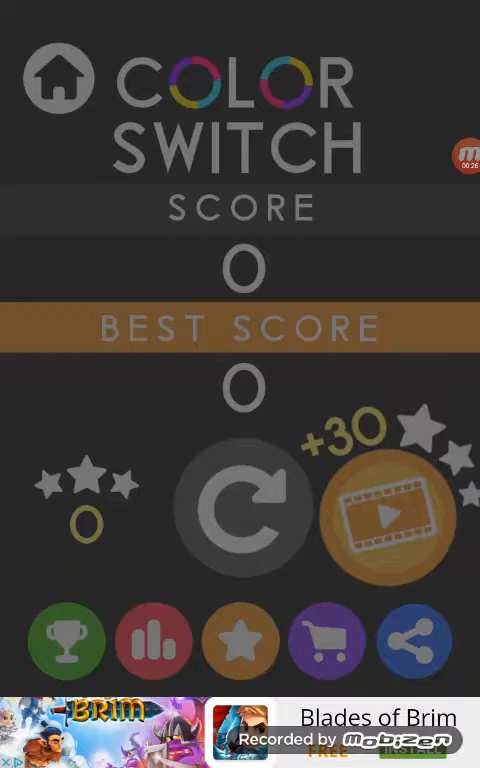
left_click(240, 504)
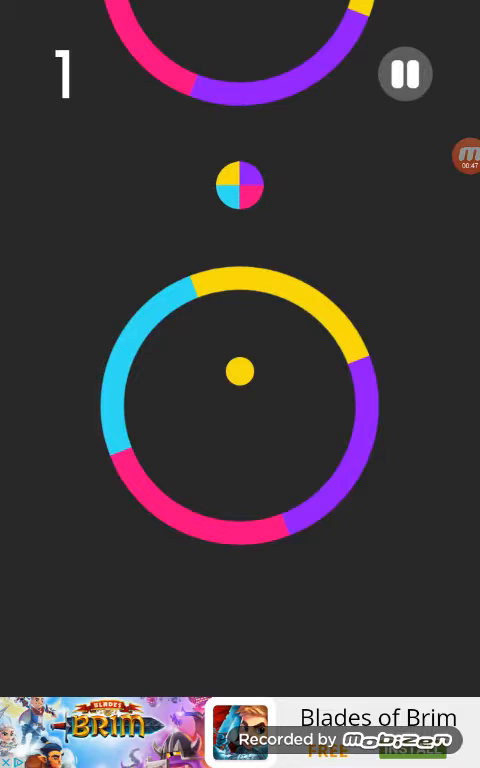
Step: Bounce the ball through the rings until the round ends at score 1, best 3
left_click(240, 400)
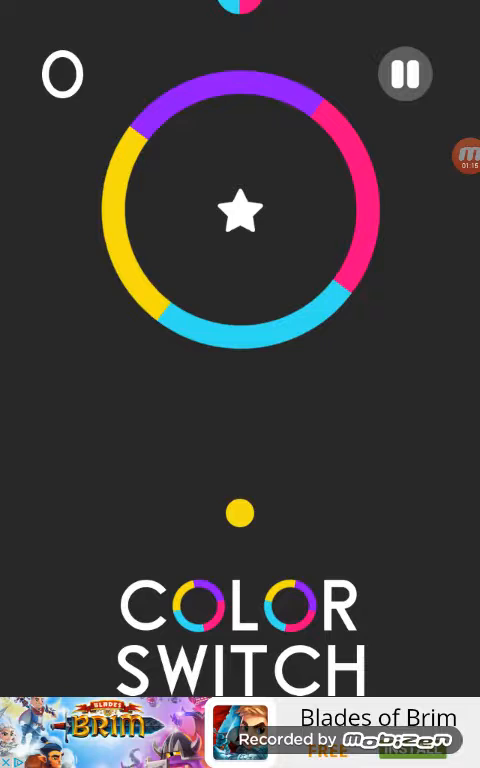
left_click(240, 512)
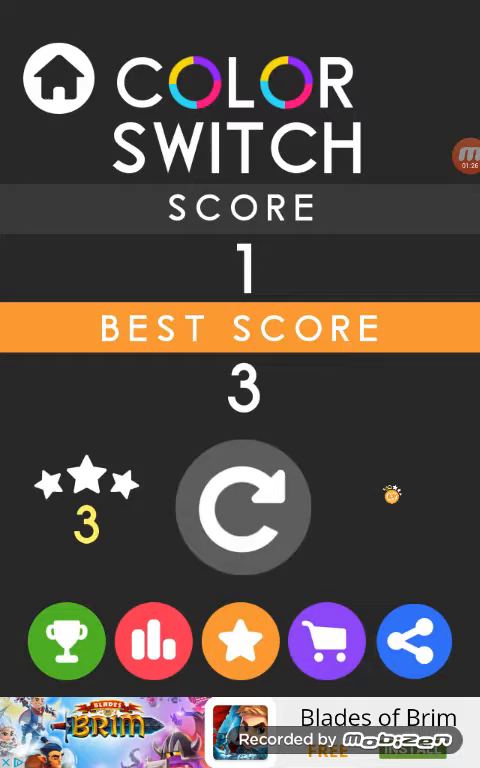
Step: Restart, play a round ending at score 1 with 5 stars, then restart again
left_click(240, 506)
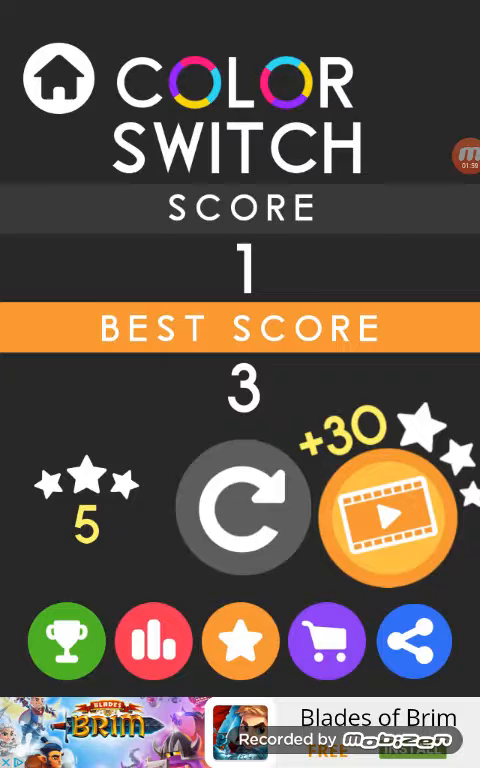
left_click(240, 508)
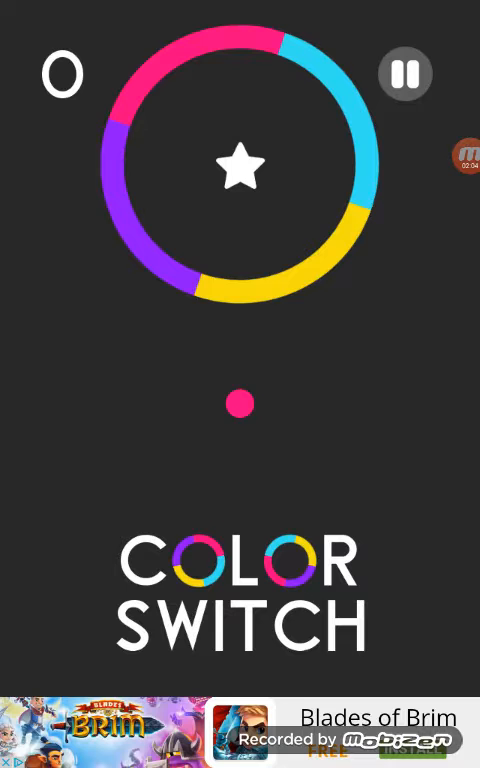
Step: Launch the ball through the rings until the round ends at score 2, stars at 9
left_click(240, 404)
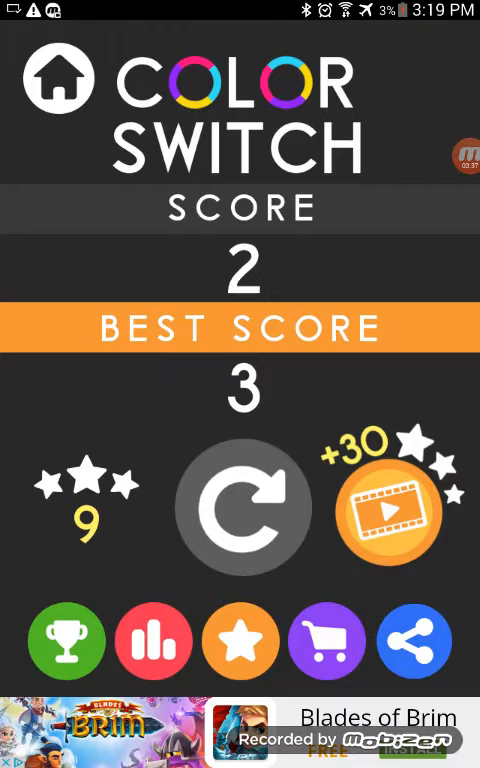
Step: Restart, play a round to game over with stars reaching 13, then restart again
left_click(240, 504)
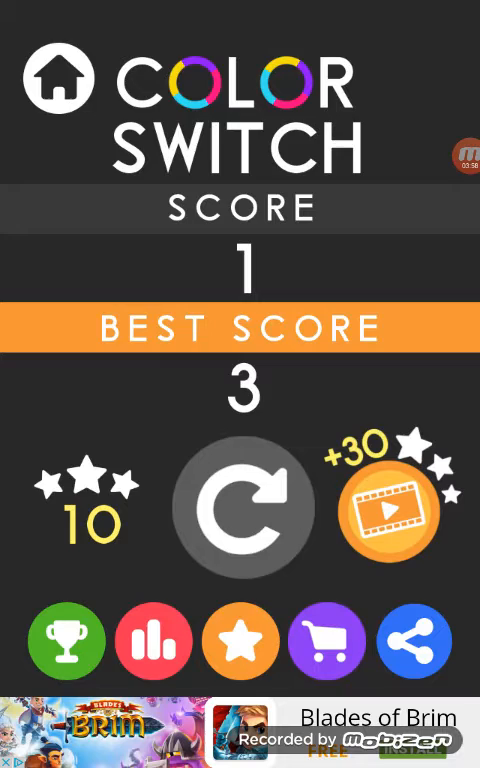
left_click(240, 504)
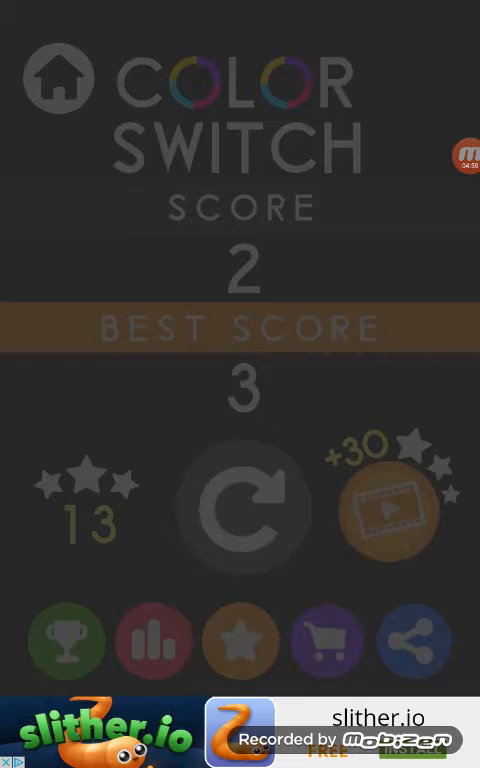
Step: Finish the round at score 2 and restart a fresh round from the score screen
left_click(240, 504)
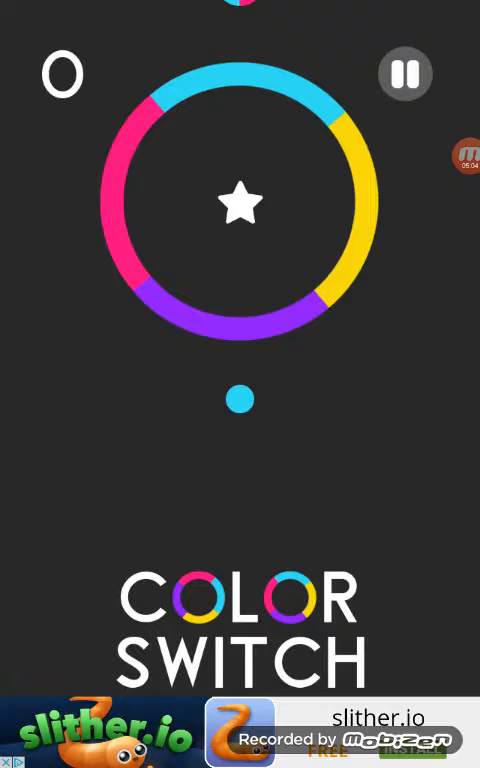